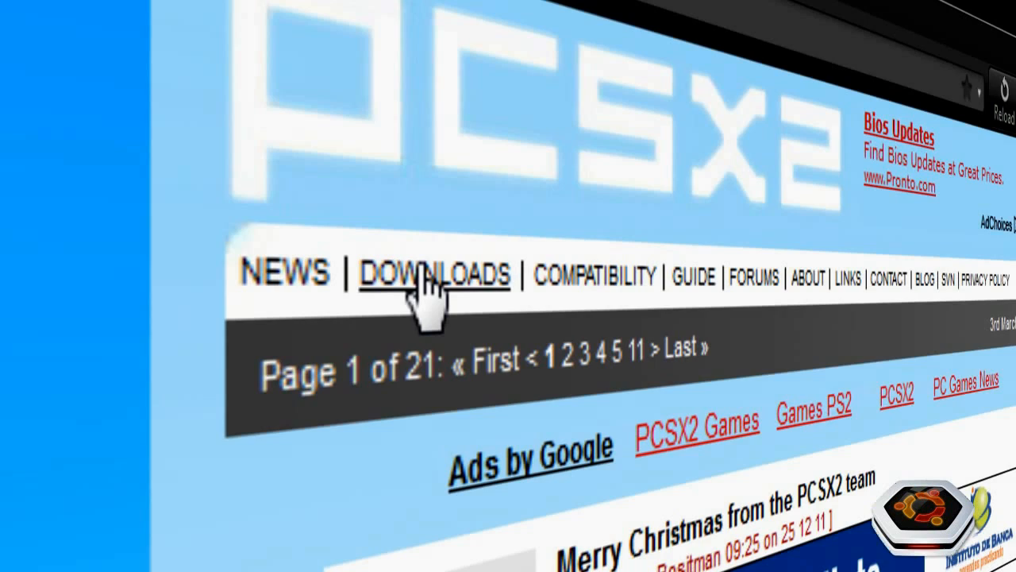
Download the PCSX2 0.9.8 Windows installer (12MB) from the pcsx2.net downloads page
left_click(435, 274)
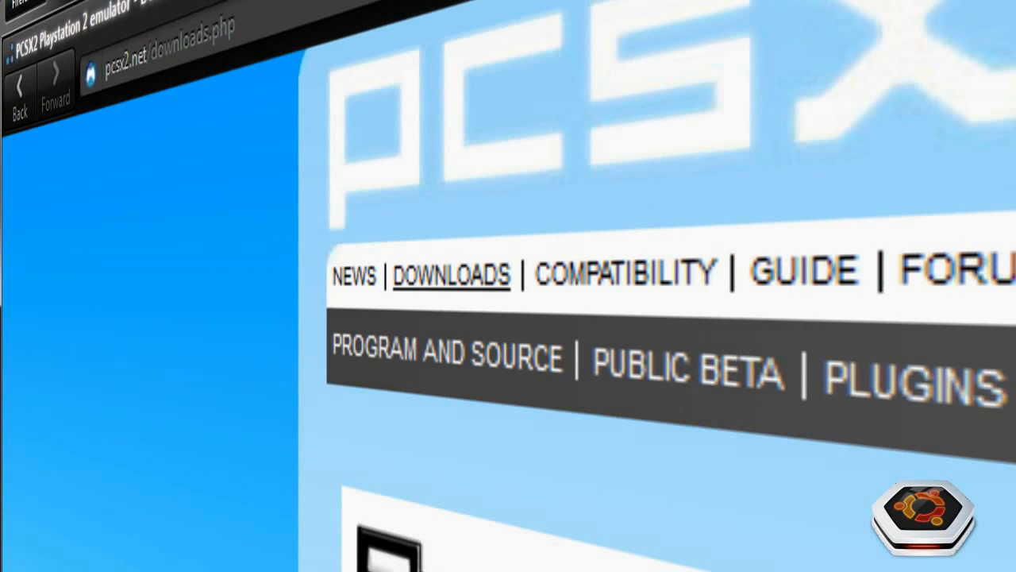
scroll("down", 3)
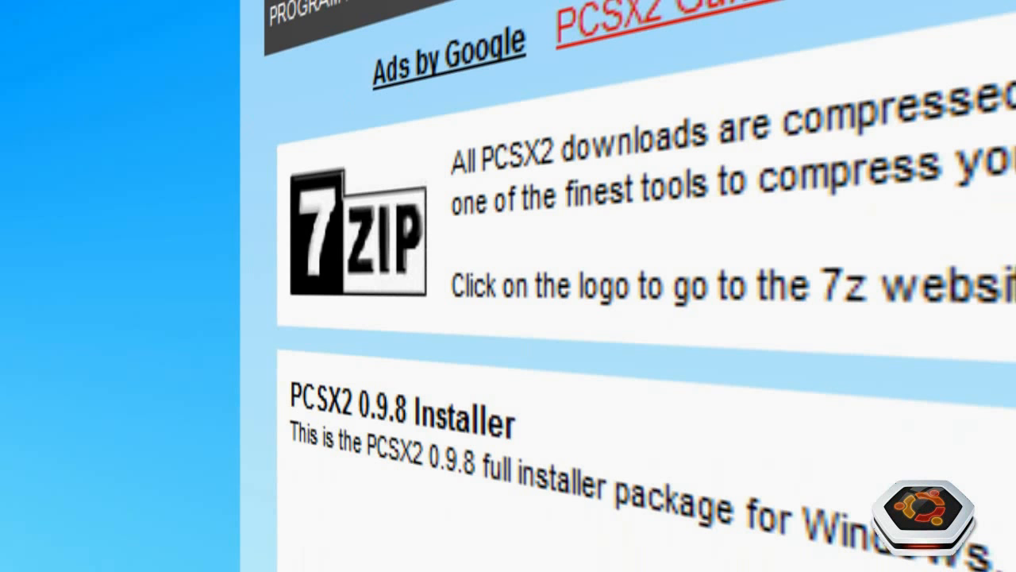
scroll("down", 3)
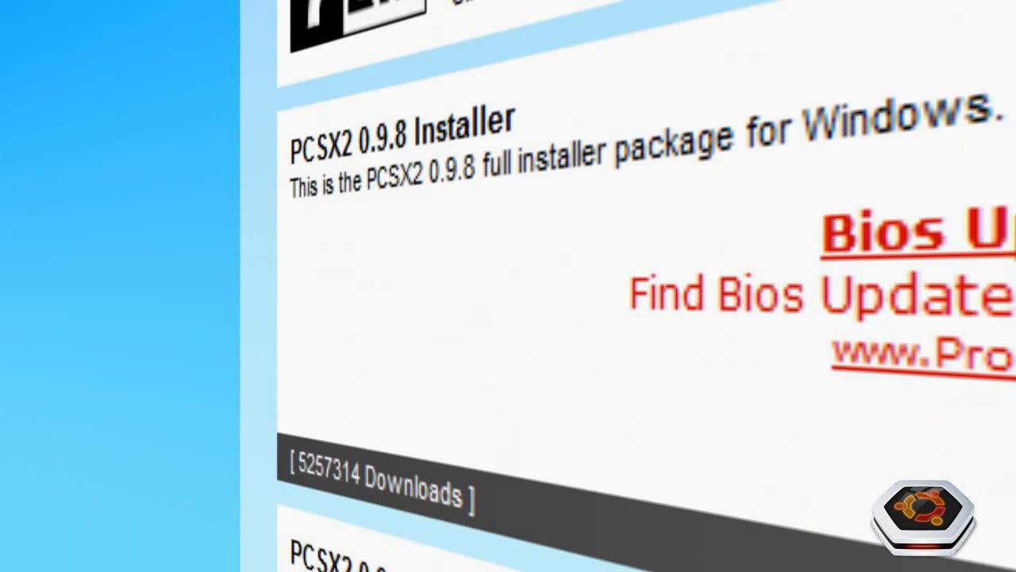
mouse_move(298, 36)
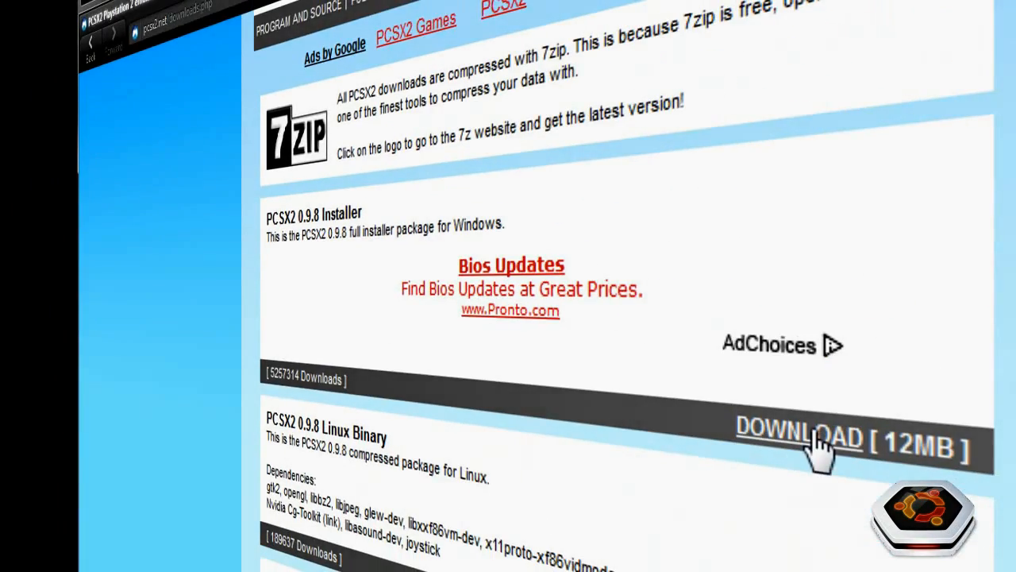
left_click(798, 437)
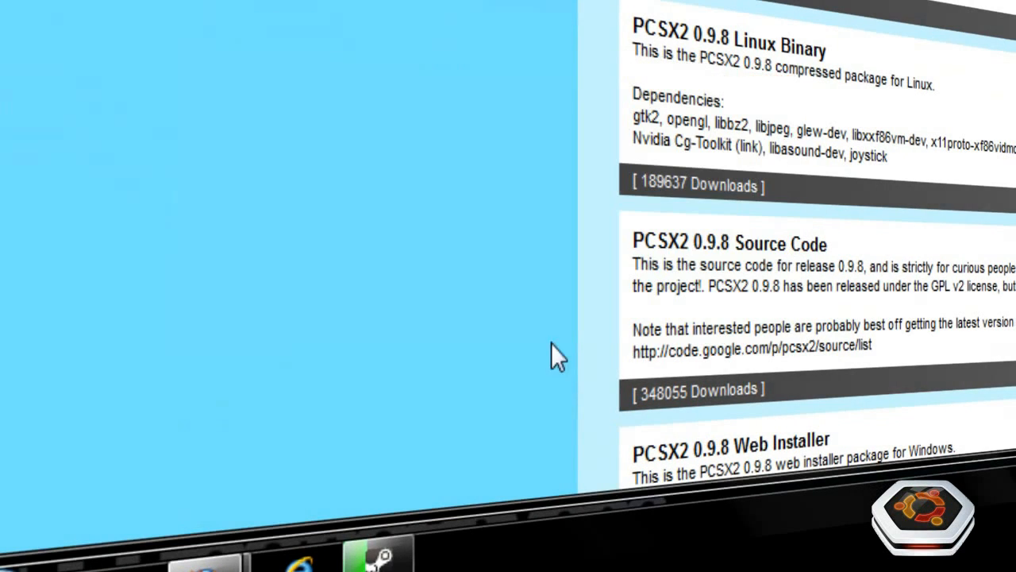
Install PCSX2 0.9.8 with every component checked and close the finished setup
scroll("up", 3)
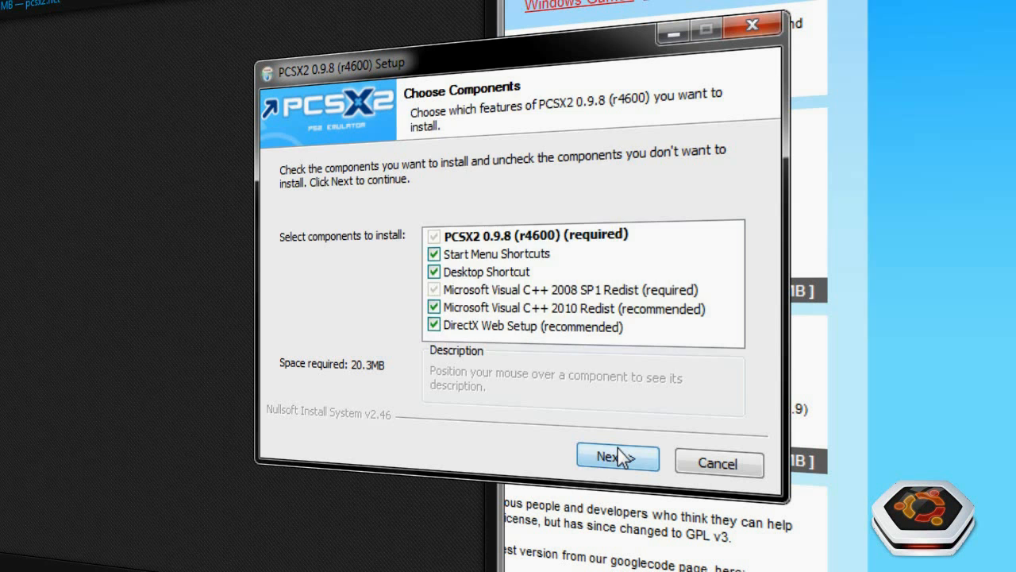
left_click(618, 458)
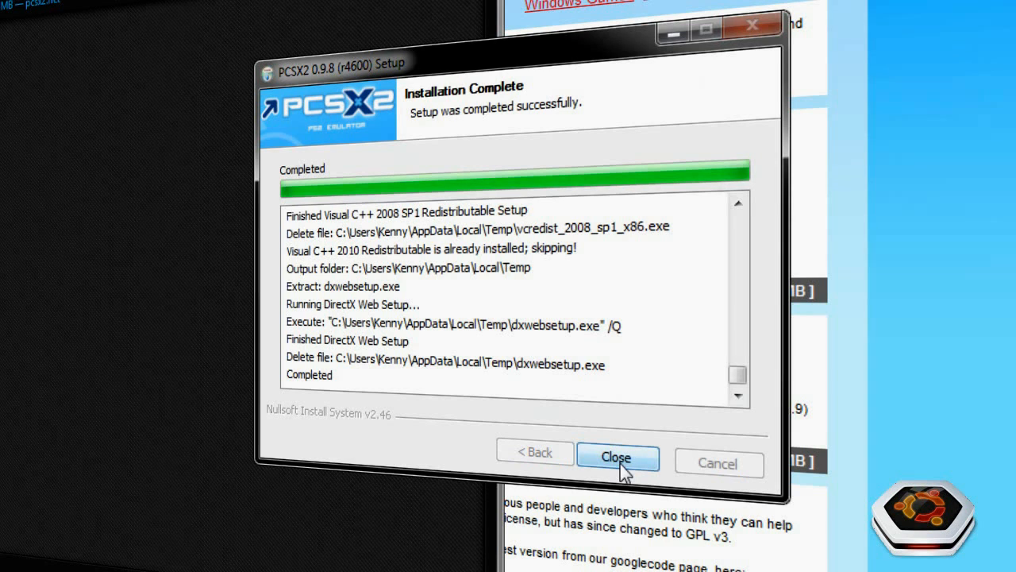
left_click(617, 457)
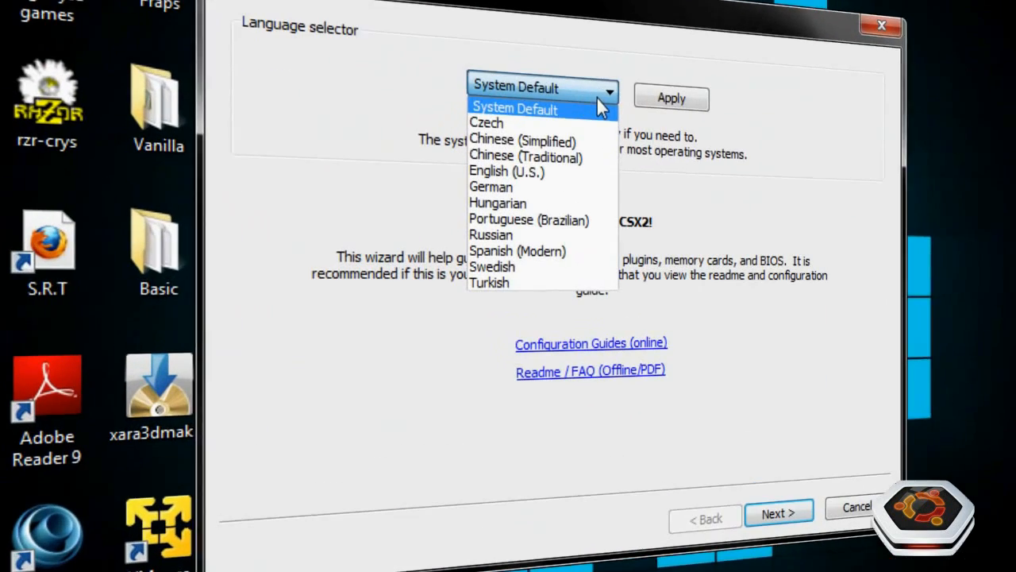
mouse_move(507, 172)
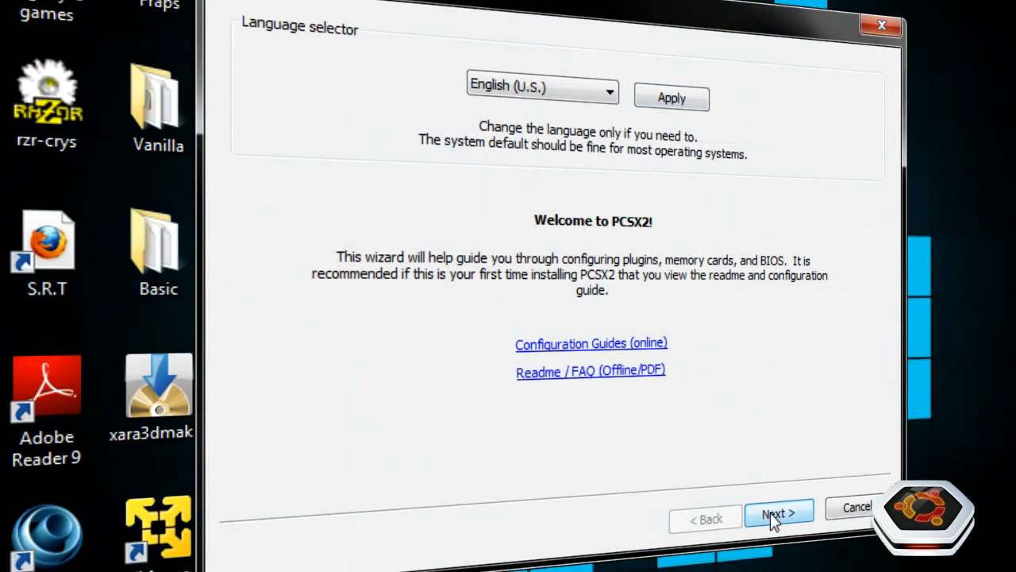
Continue past the English (U.S.) language step and import the existing PCSX2 settings
left_click(778, 512)
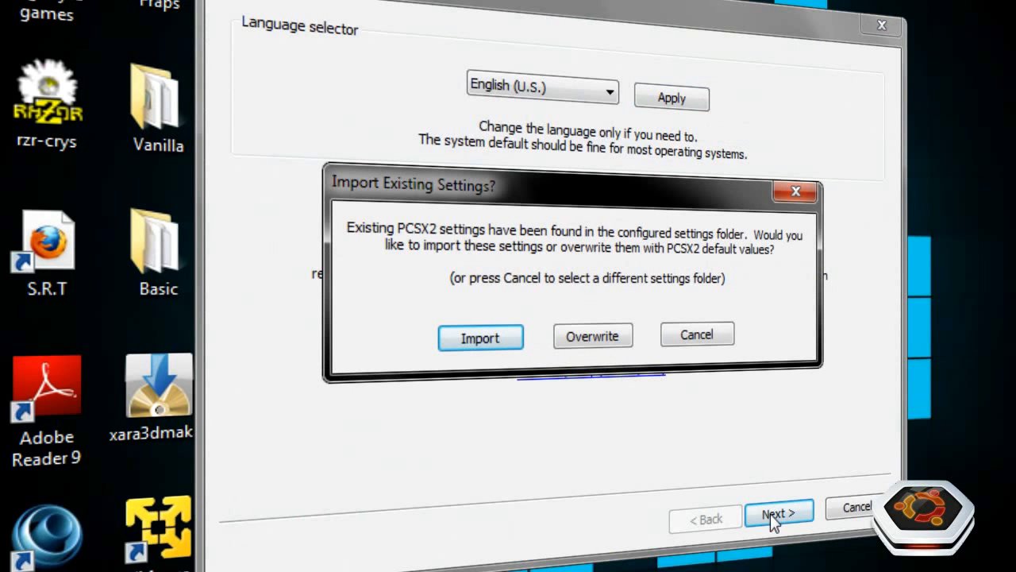
mouse_move(584, 244)
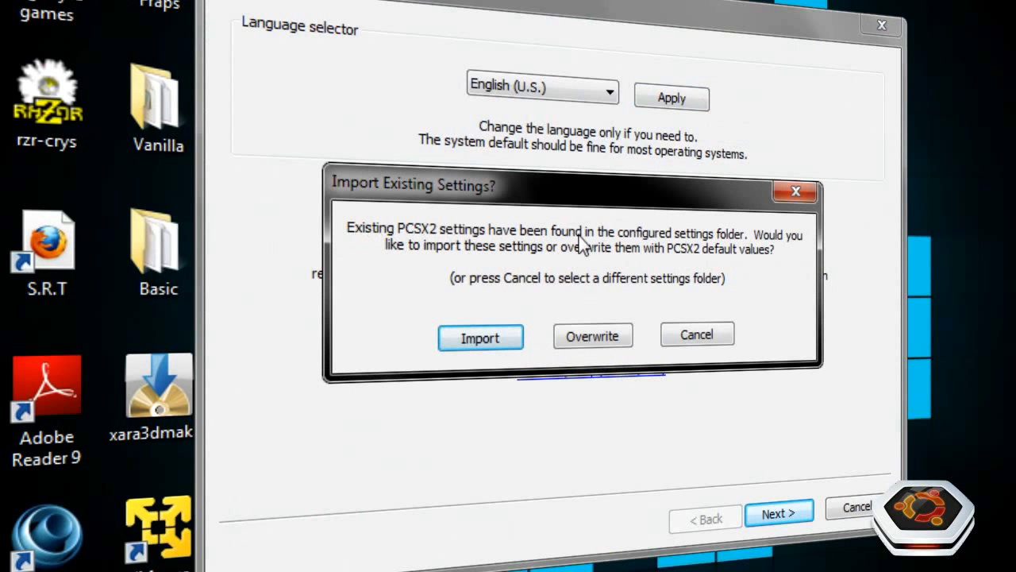
mouse_move(378, 332)
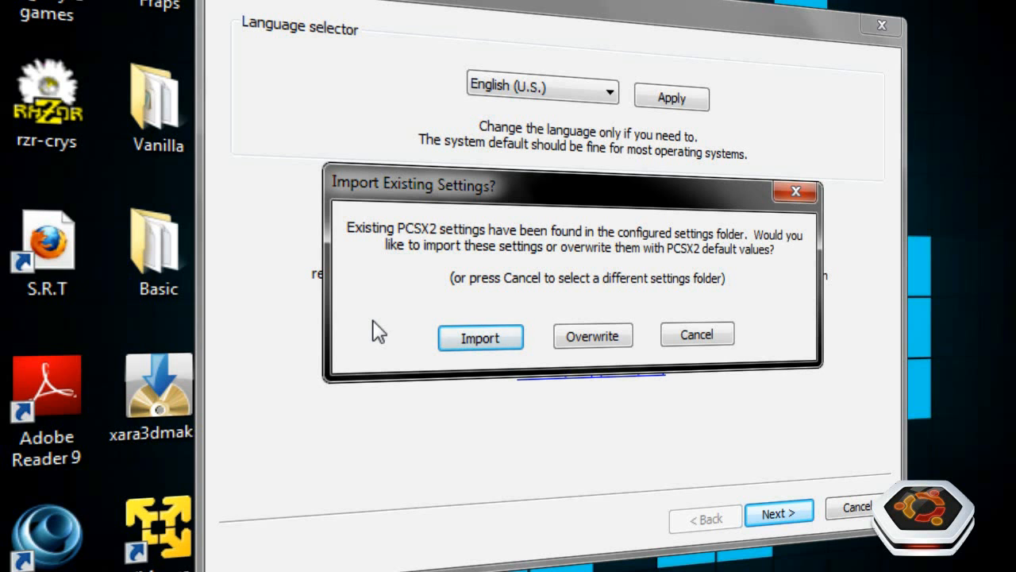
mouse_move(372, 353)
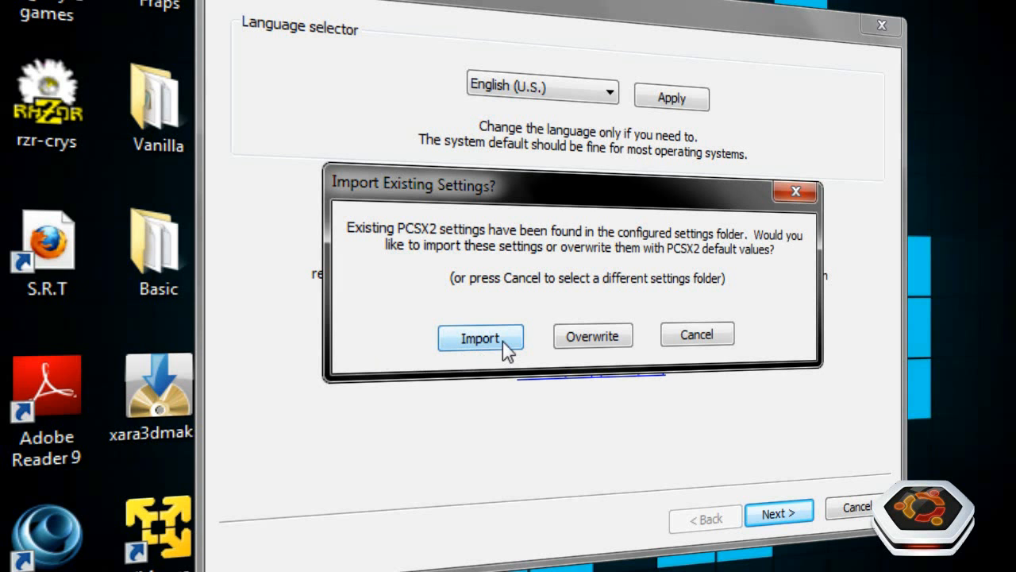
left_click(480, 337)
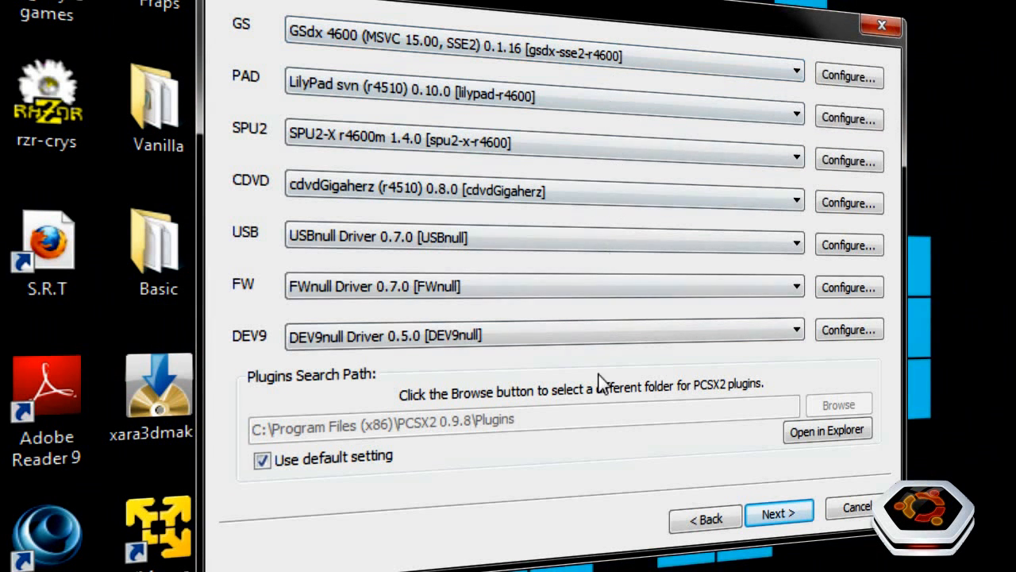
mouse_move(583, 437)
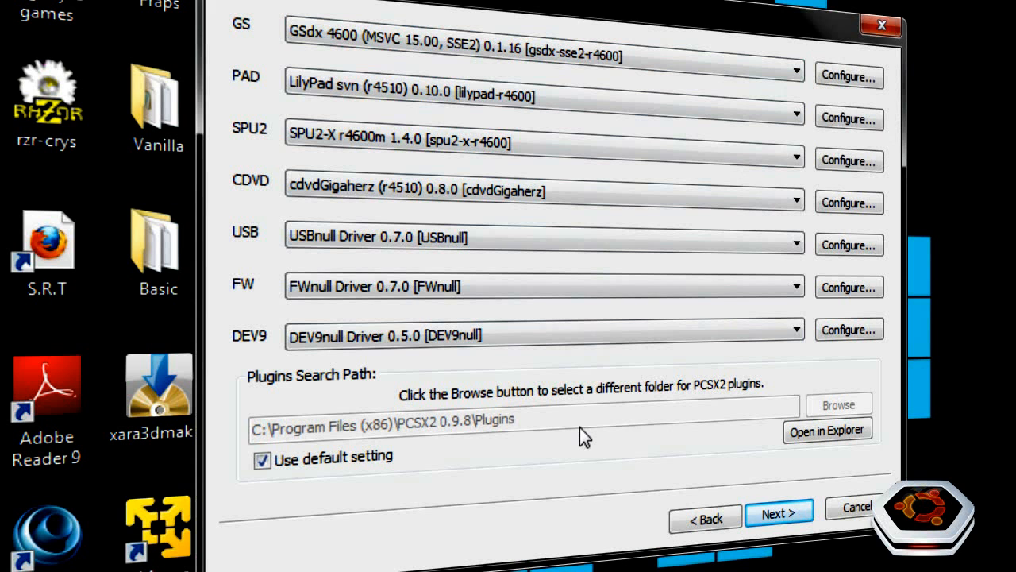
mouse_move(779, 512)
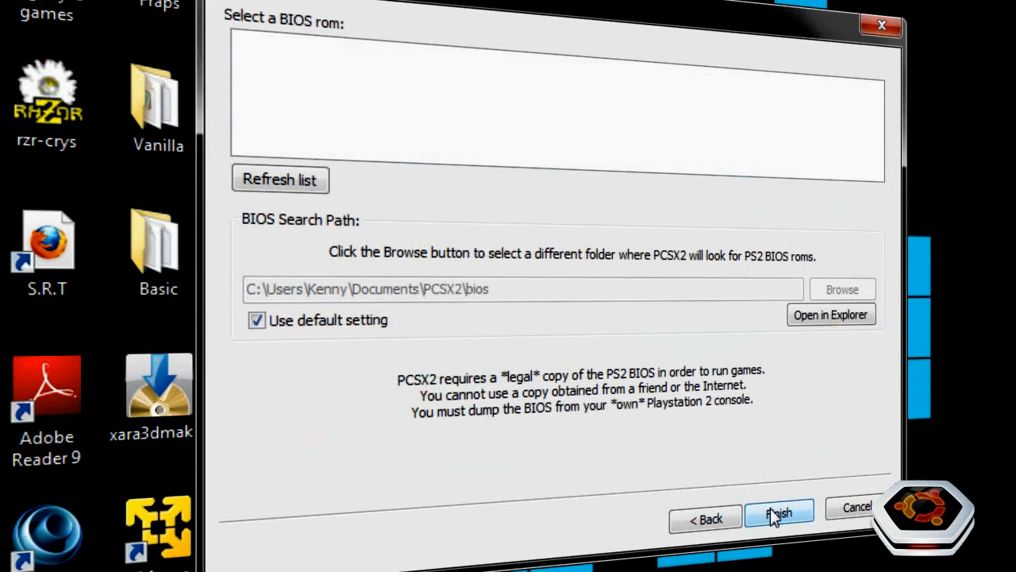
mouse_move(421, 366)
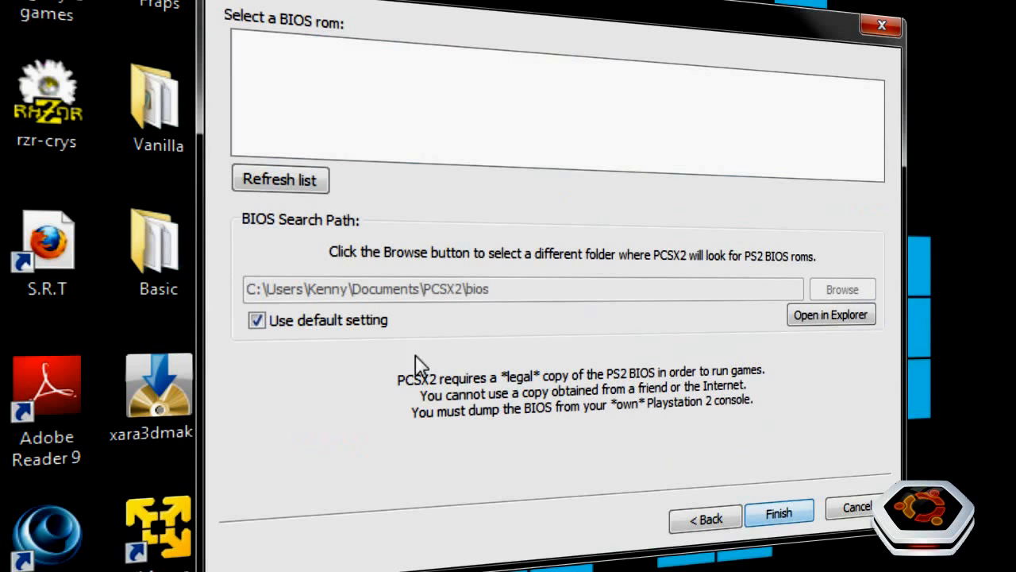
Turn off the default BIOS folder and point PCSX2 to My Documents\BIOS
left_click(256, 320)
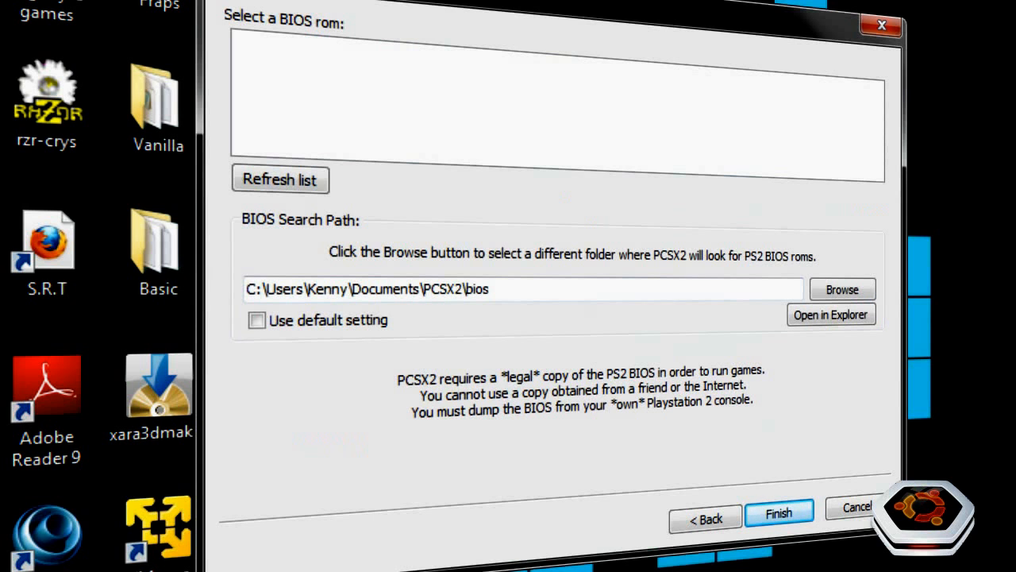
left_click(842, 289)
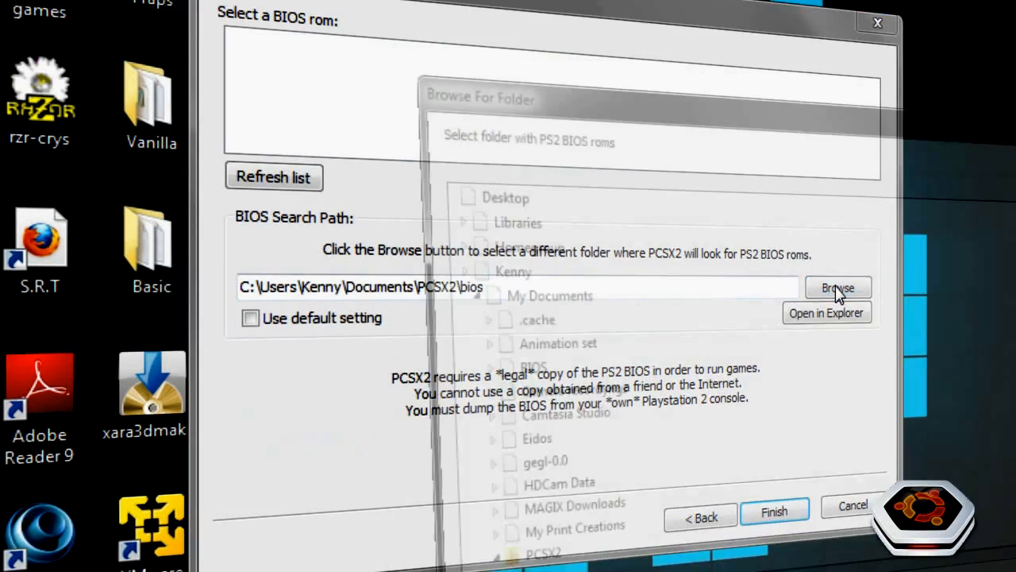
left_click(838, 288)
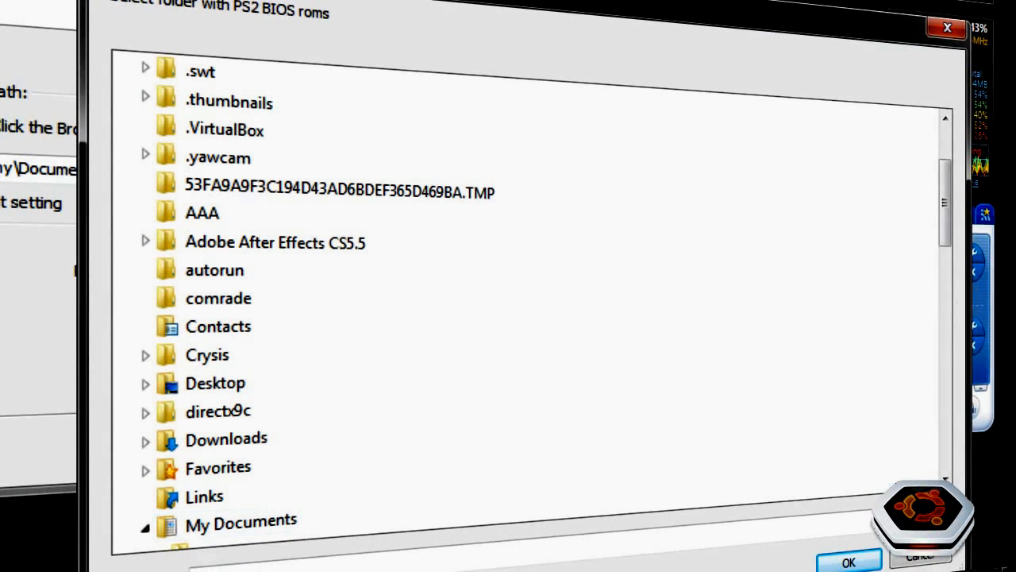
scroll("down", 3)
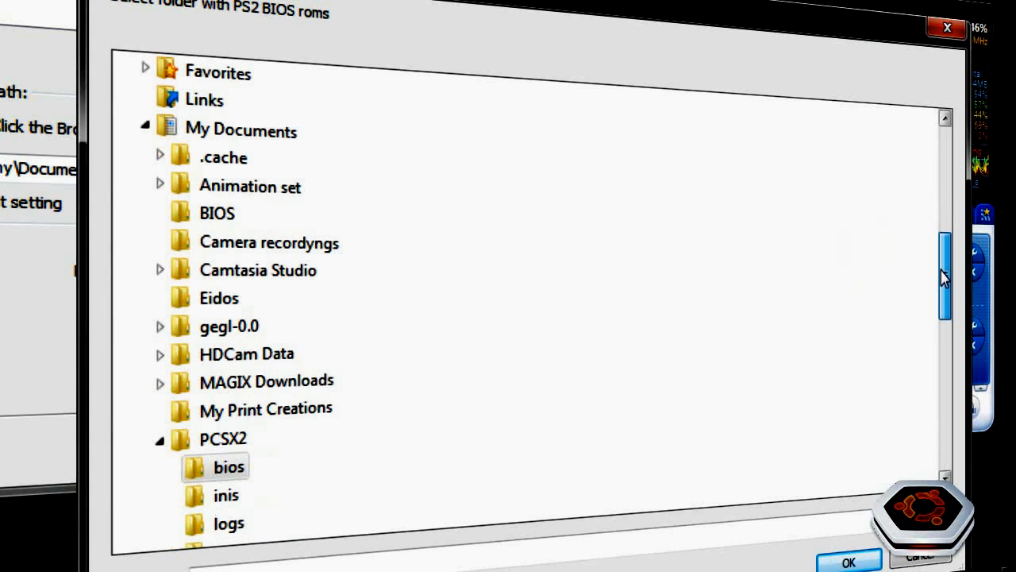
mouse_move(222, 214)
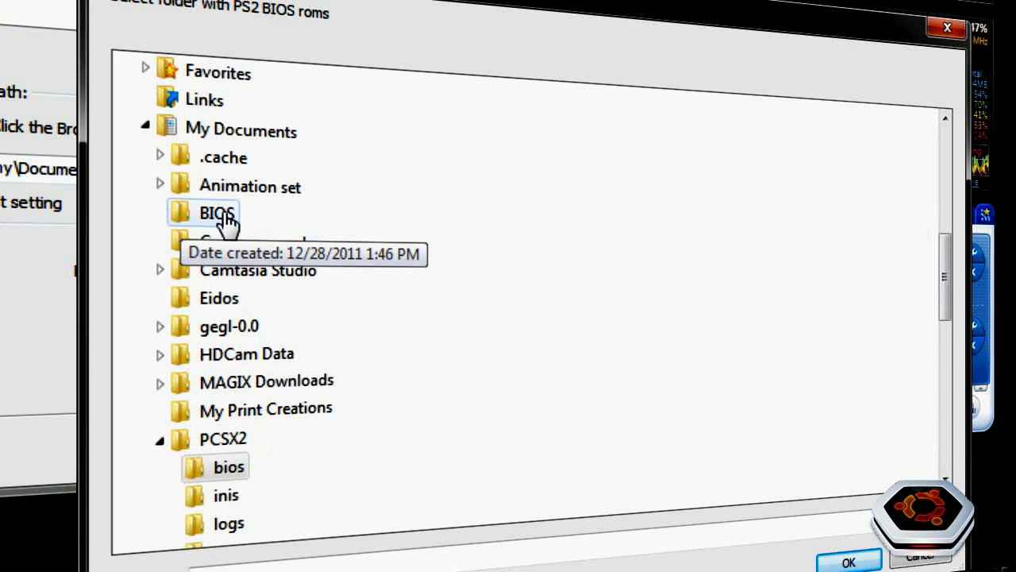
left_click(216, 213)
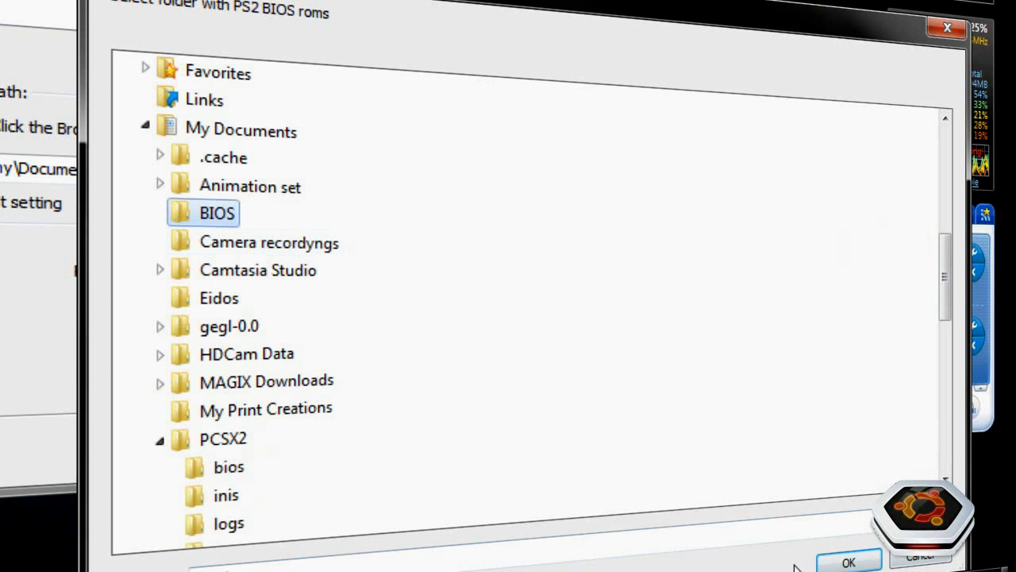
left_click(849, 563)
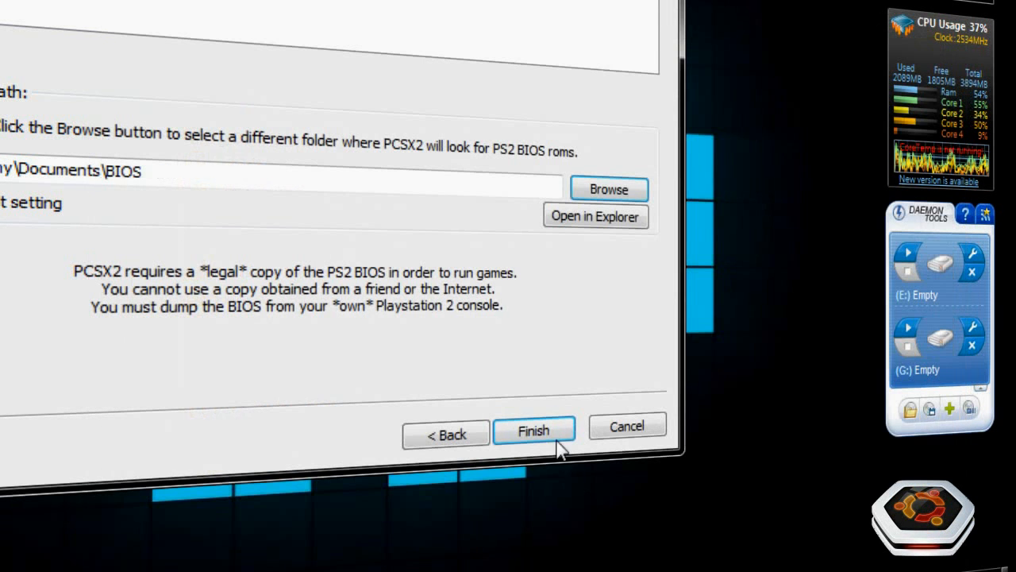
Finish the wizard and dismiss the 'Please select a valid BIOS' warning
left_click(533, 430)
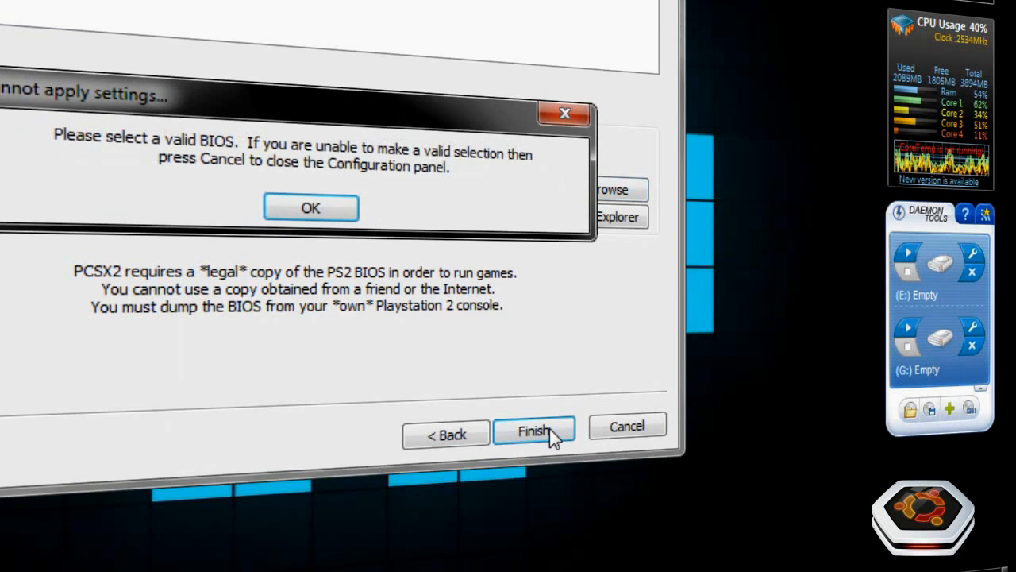
left_click(310, 207)
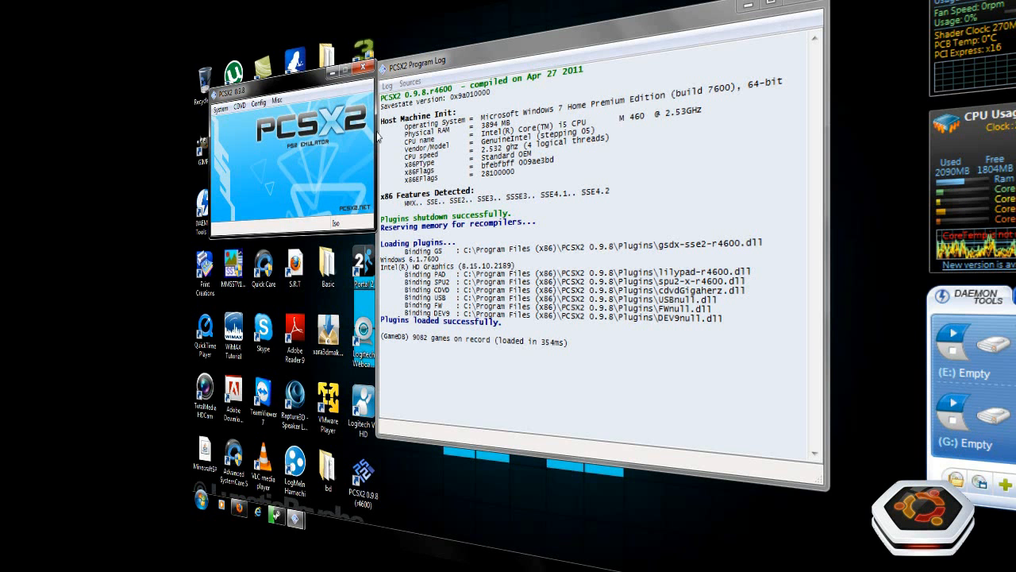
mouse_move(357, 135)
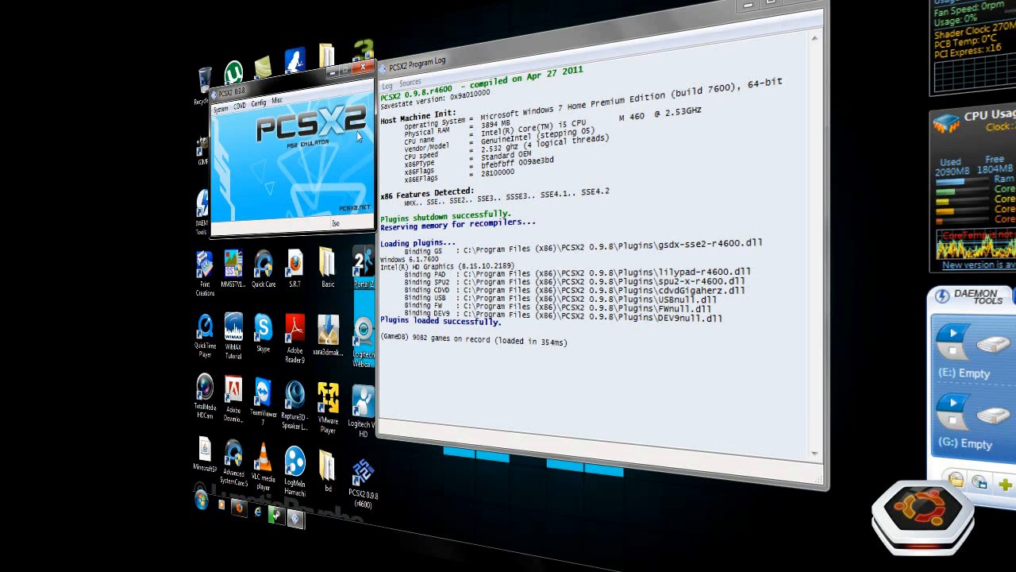